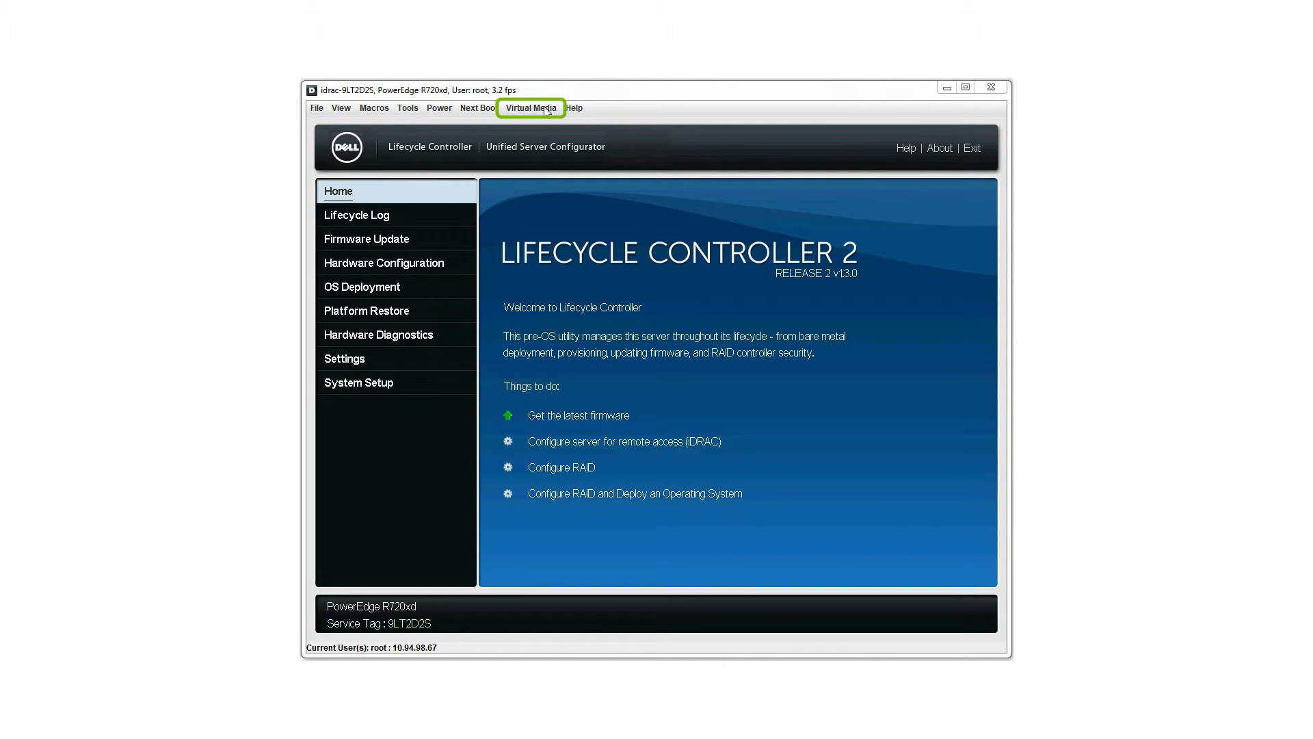
Map local removable drive E: to the server through Virtual Media
click(531, 108)
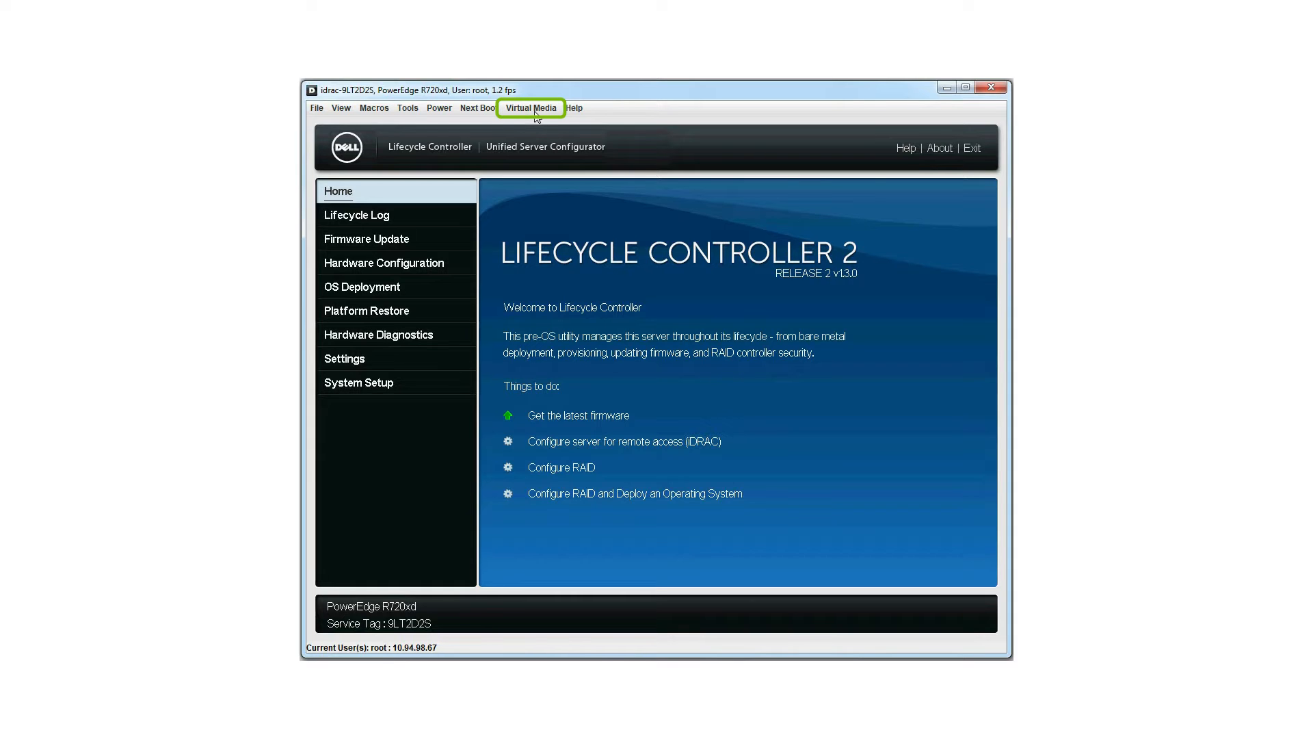
click(531, 107)
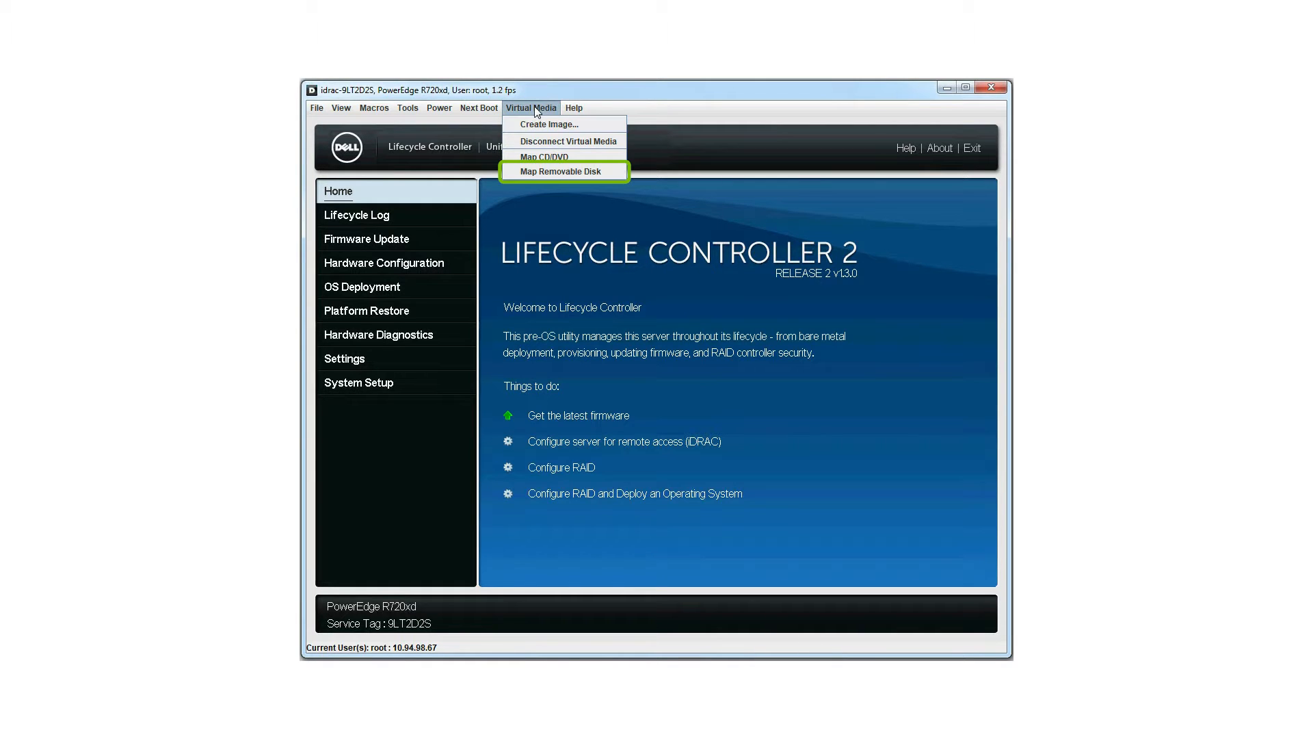
mouse_move(534, 172)
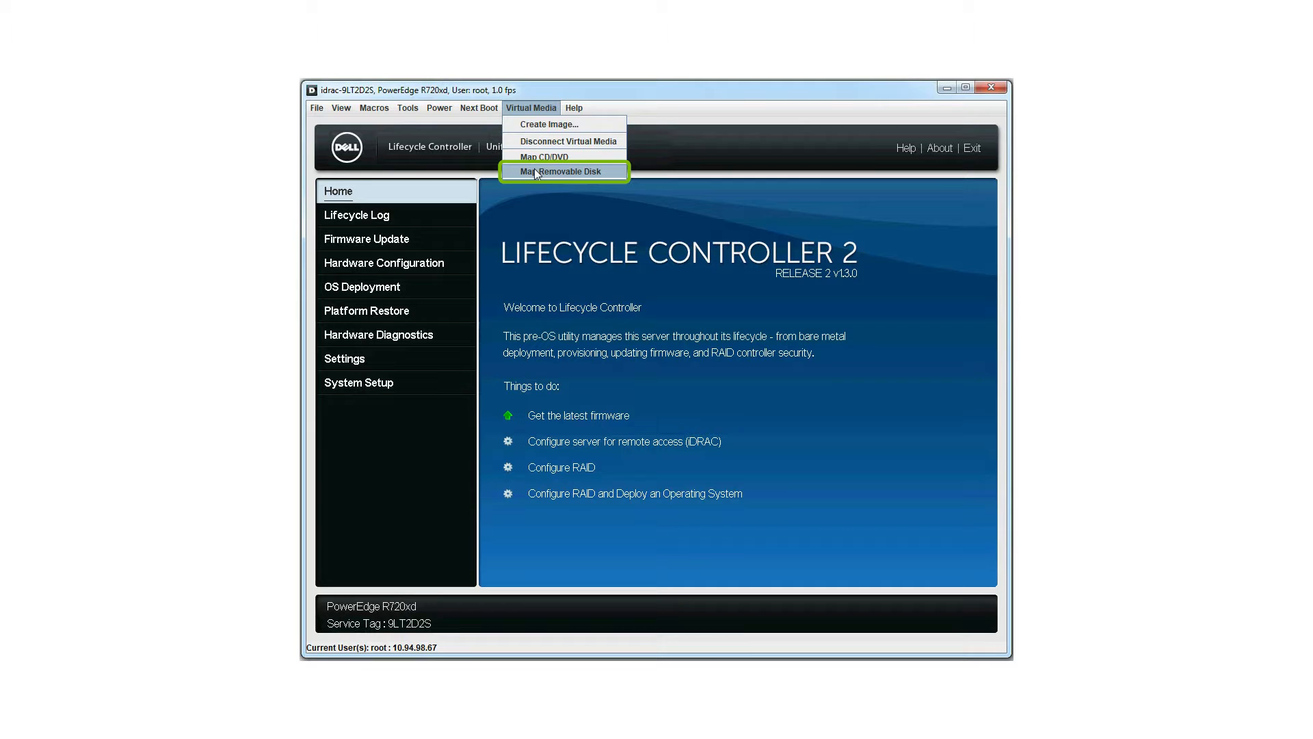
click(564, 172)
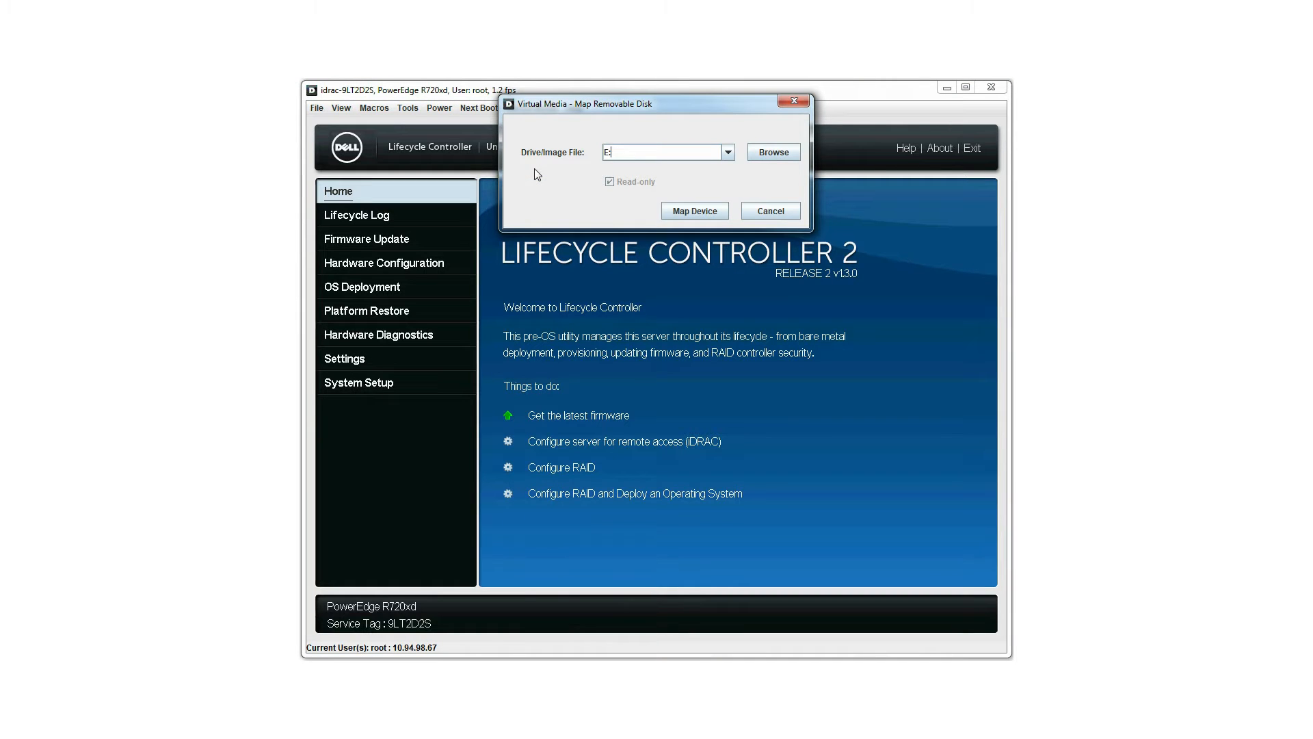
click(661, 152)
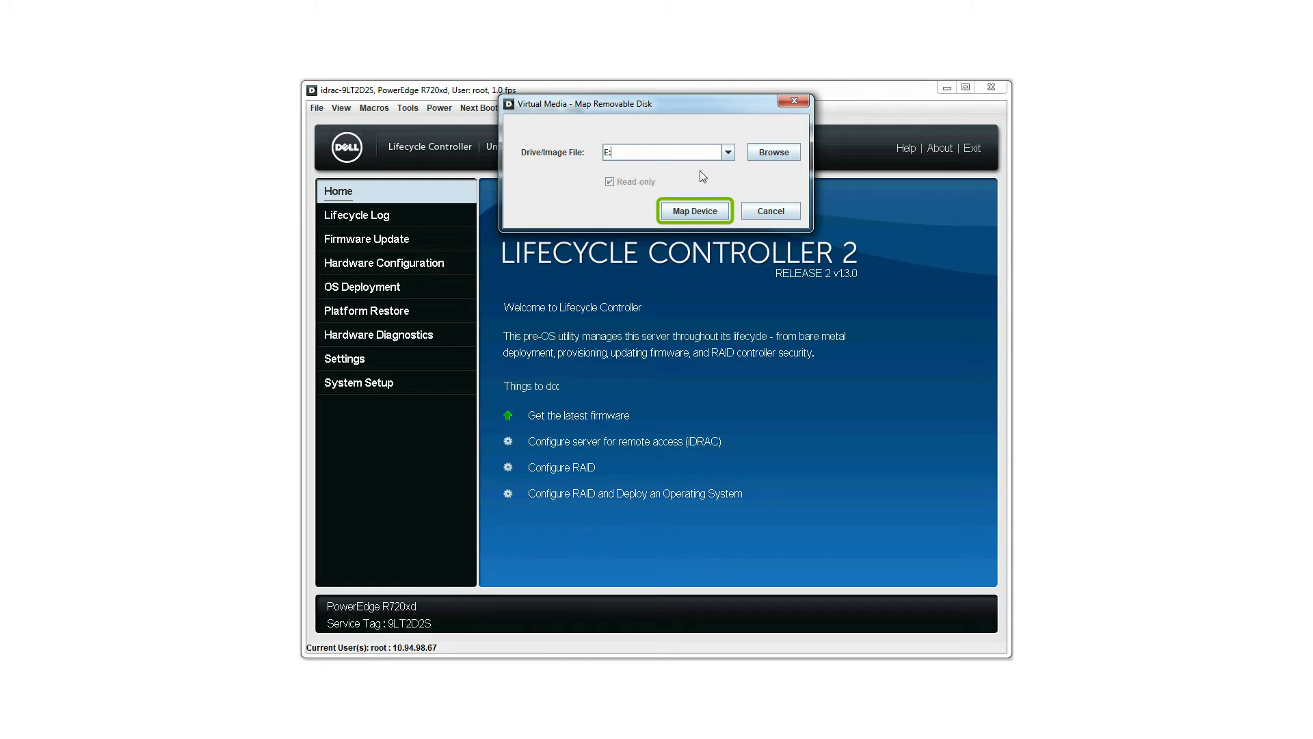
click(695, 210)
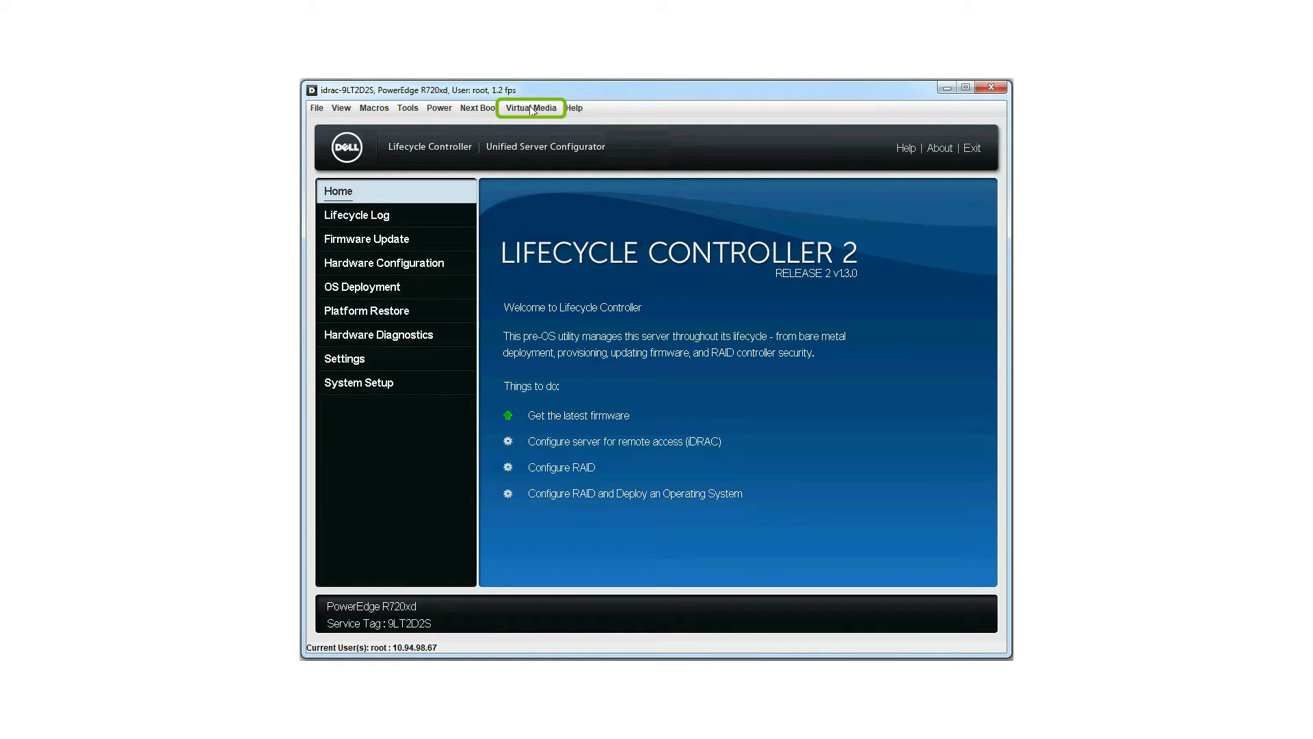
Start Platform Restore's Import Server Profile with Local Drive (USB) or Network Share as source
click(530, 107)
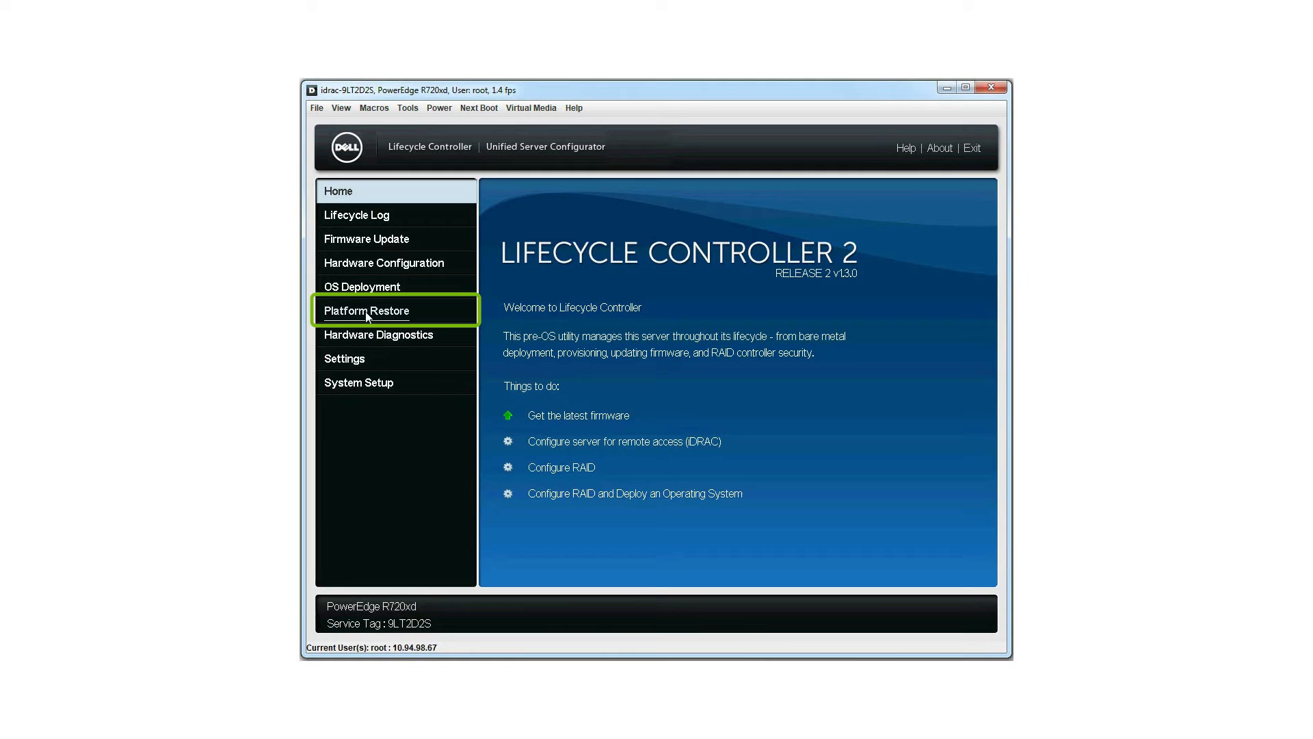
click(365, 310)
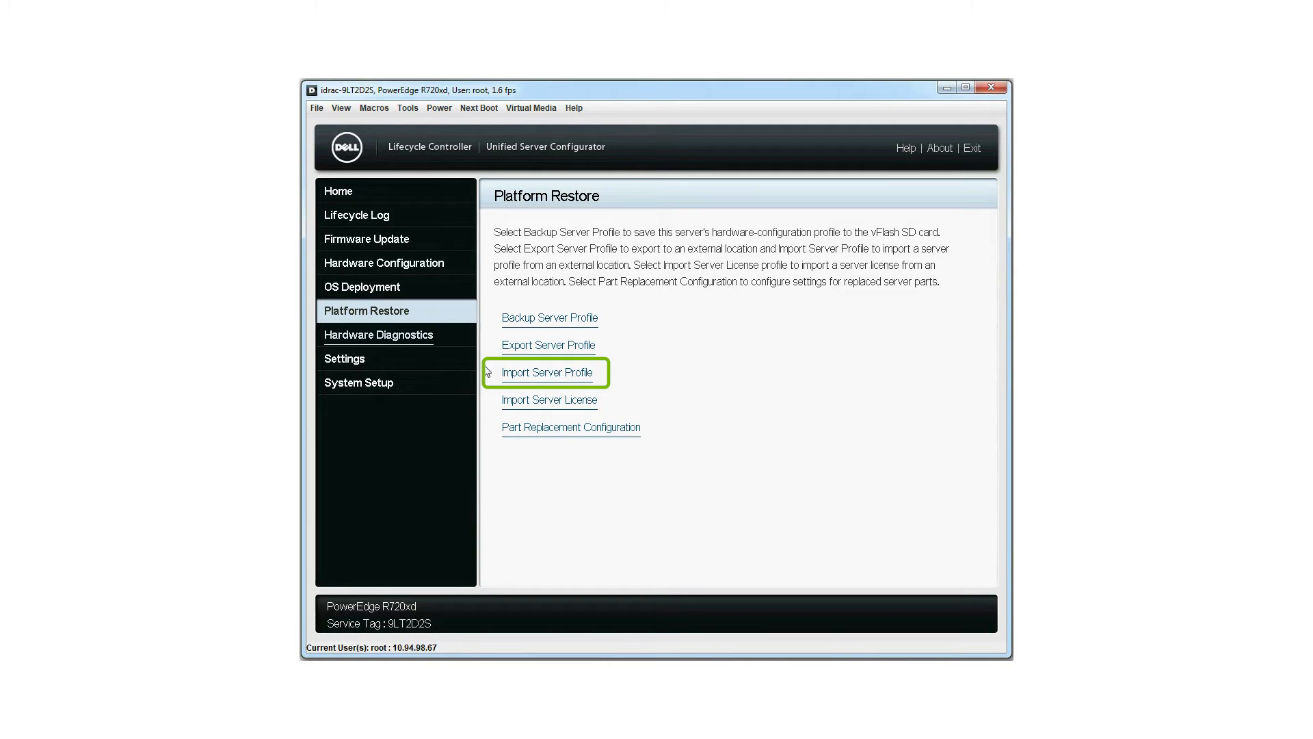
click(548, 372)
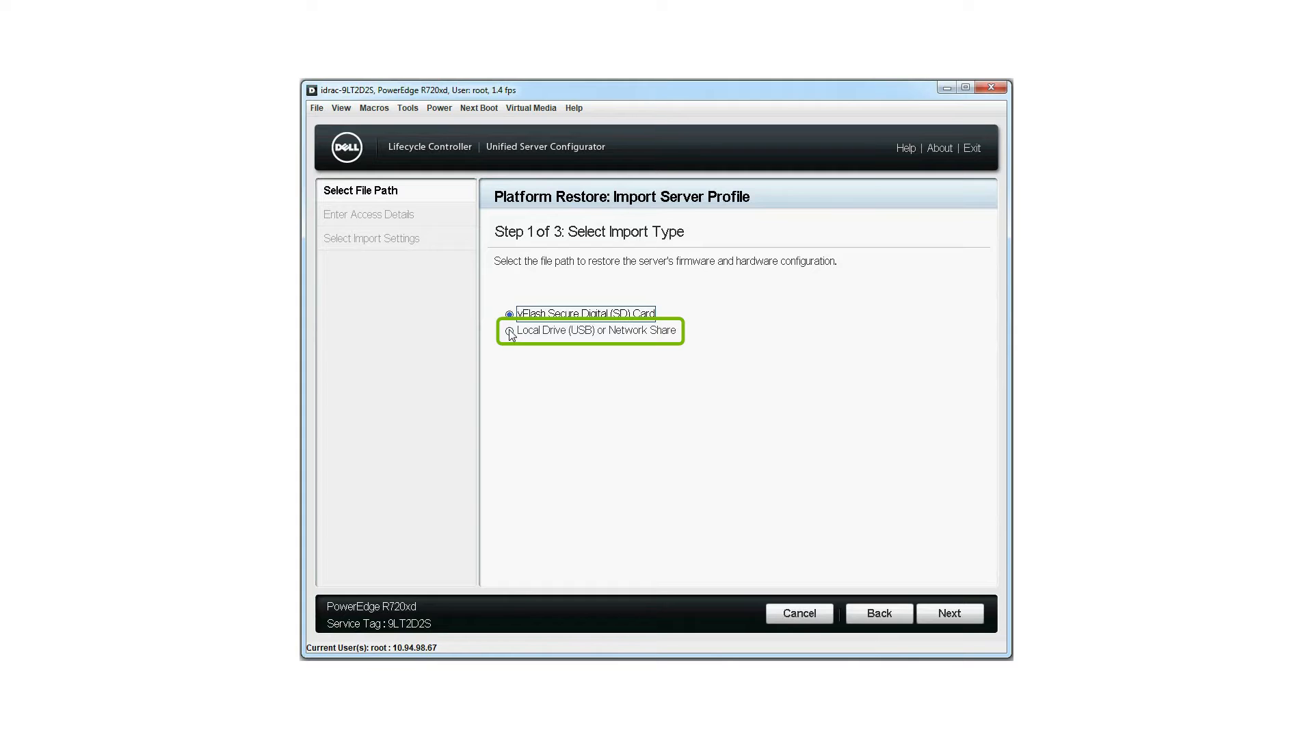
click(509, 330)
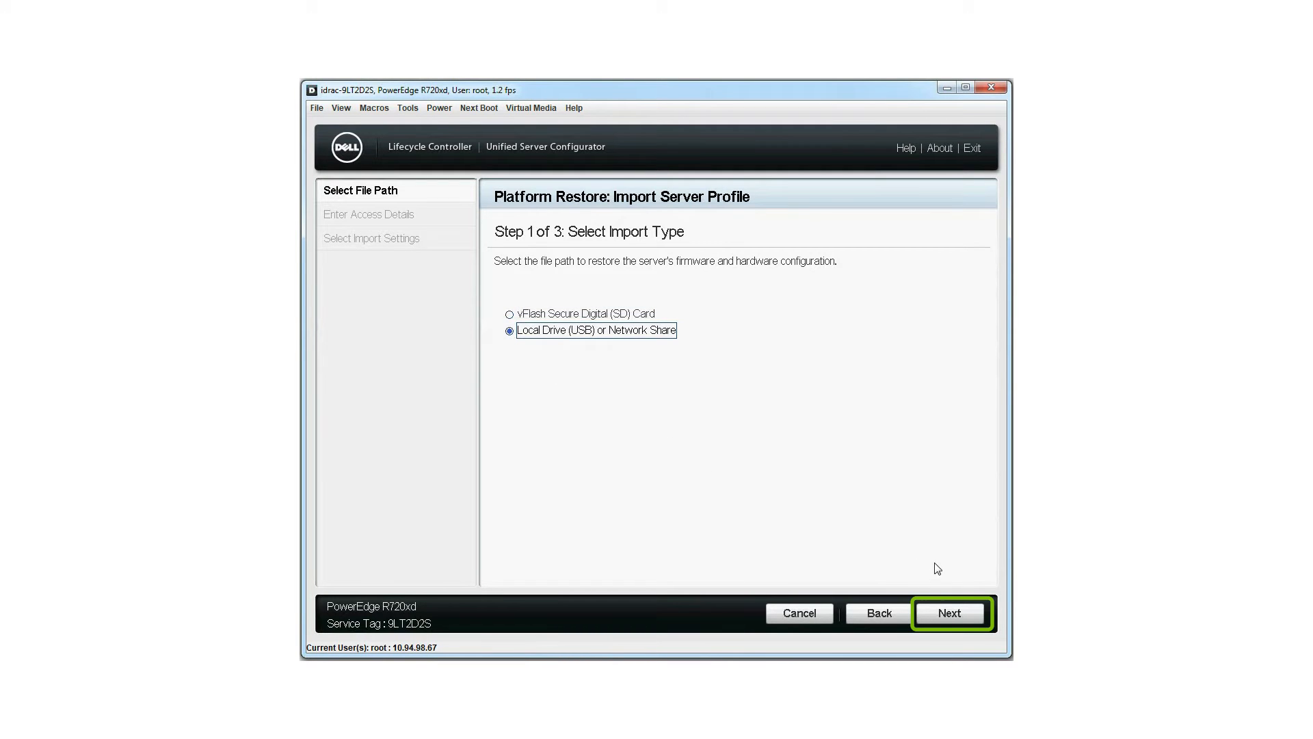
click(949, 612)
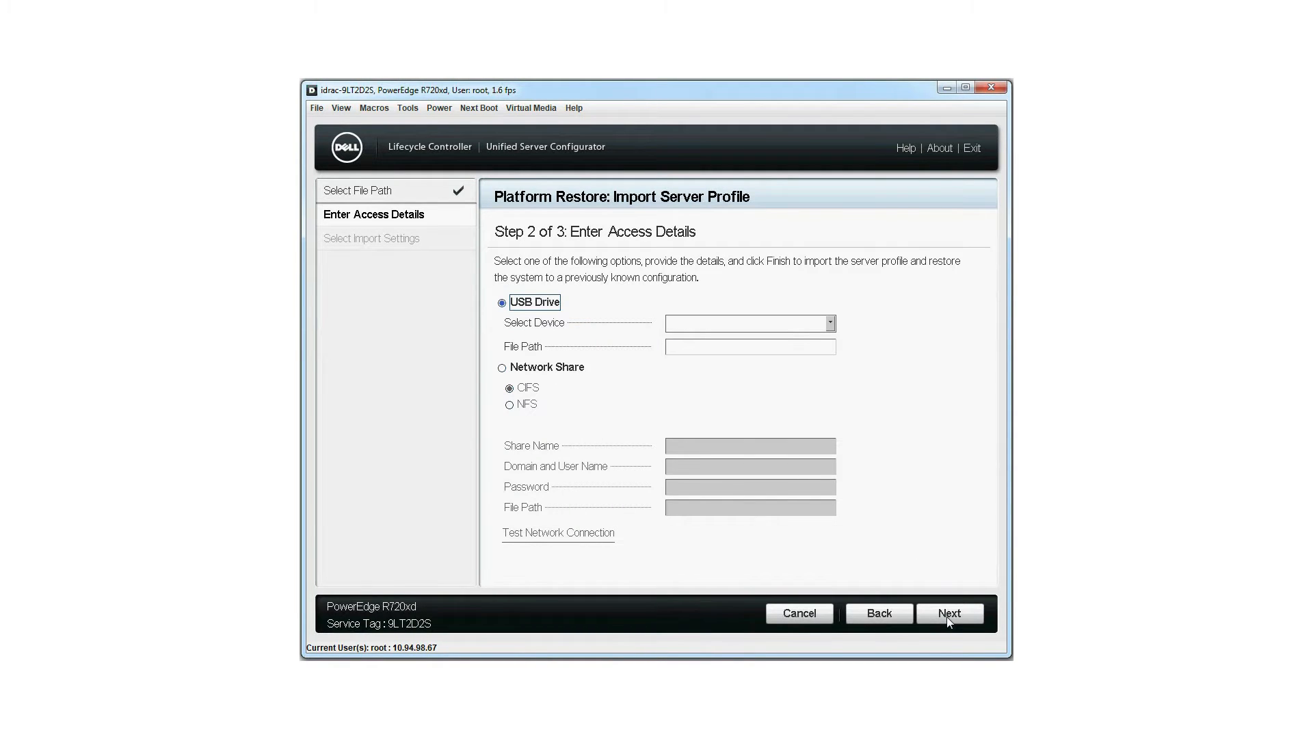
Set the import source to USB device NETHRA (Virtual Floppy) with file path BACKUP
click(501, 302)
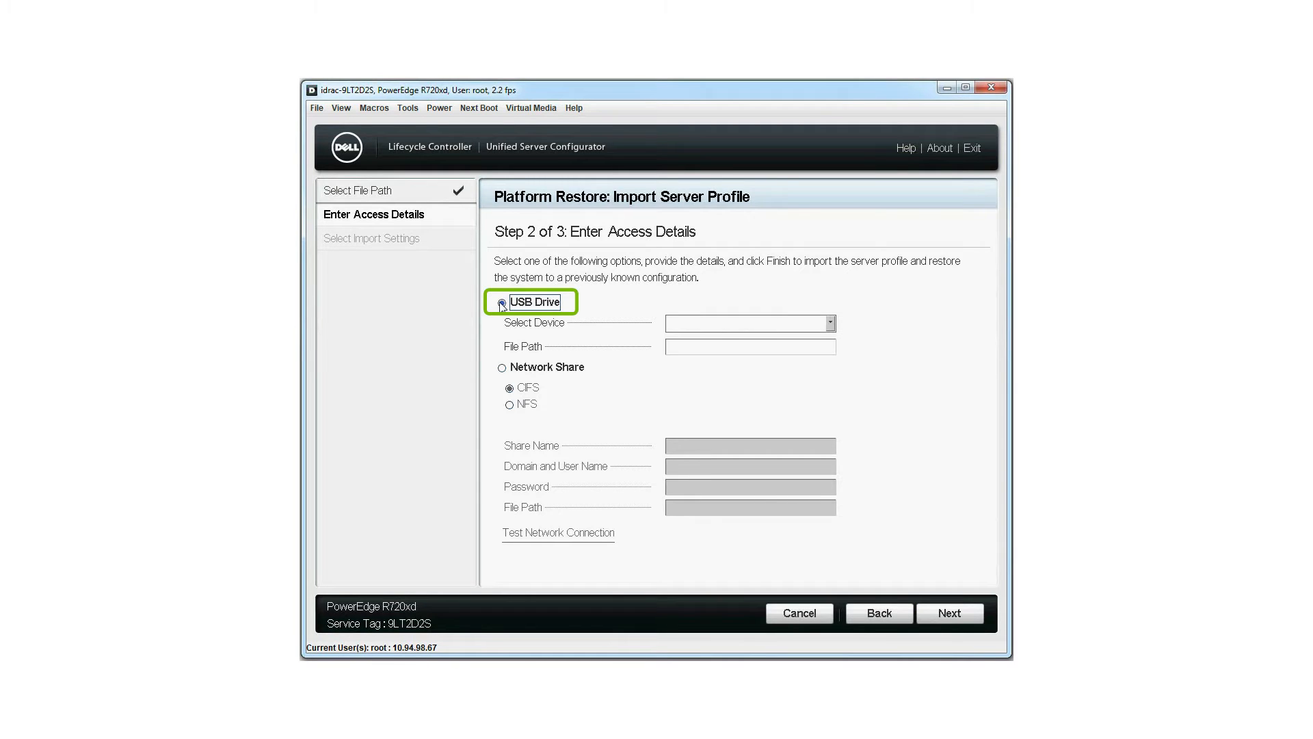
click(748, 323)
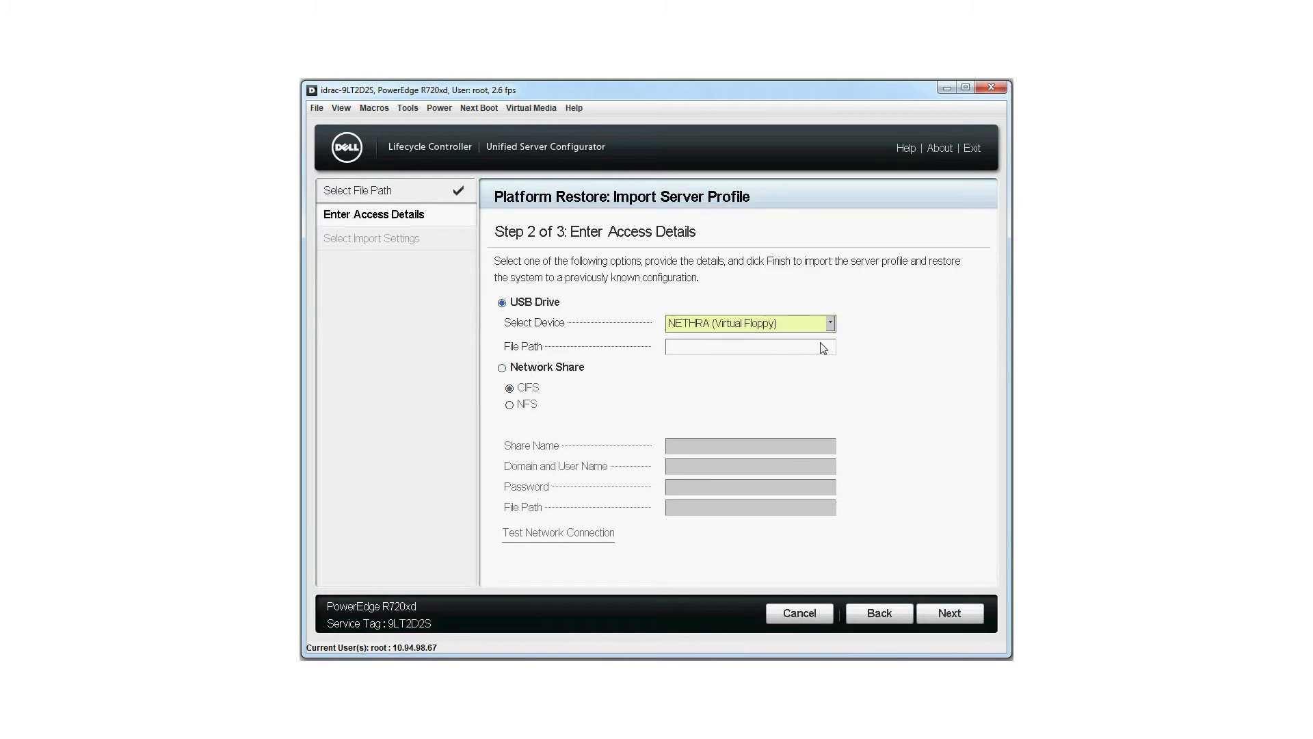
click(749, 347)
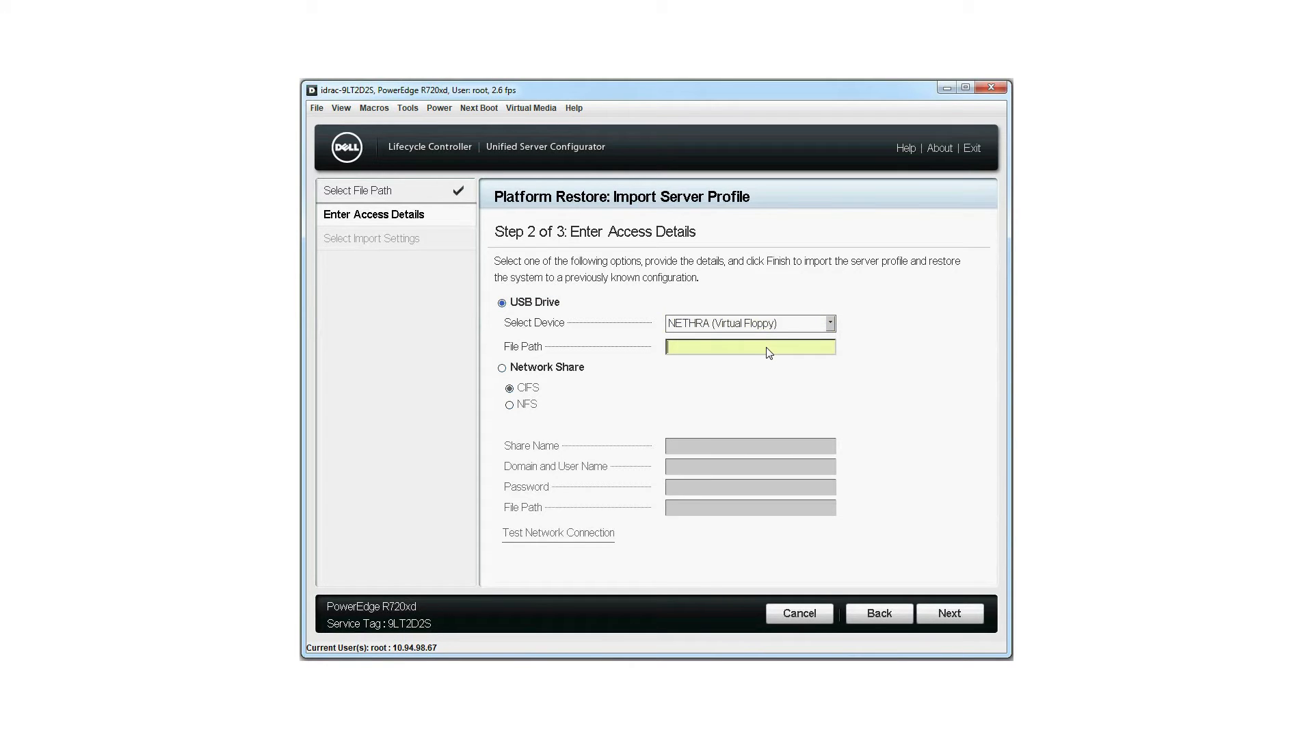
text(BAC)
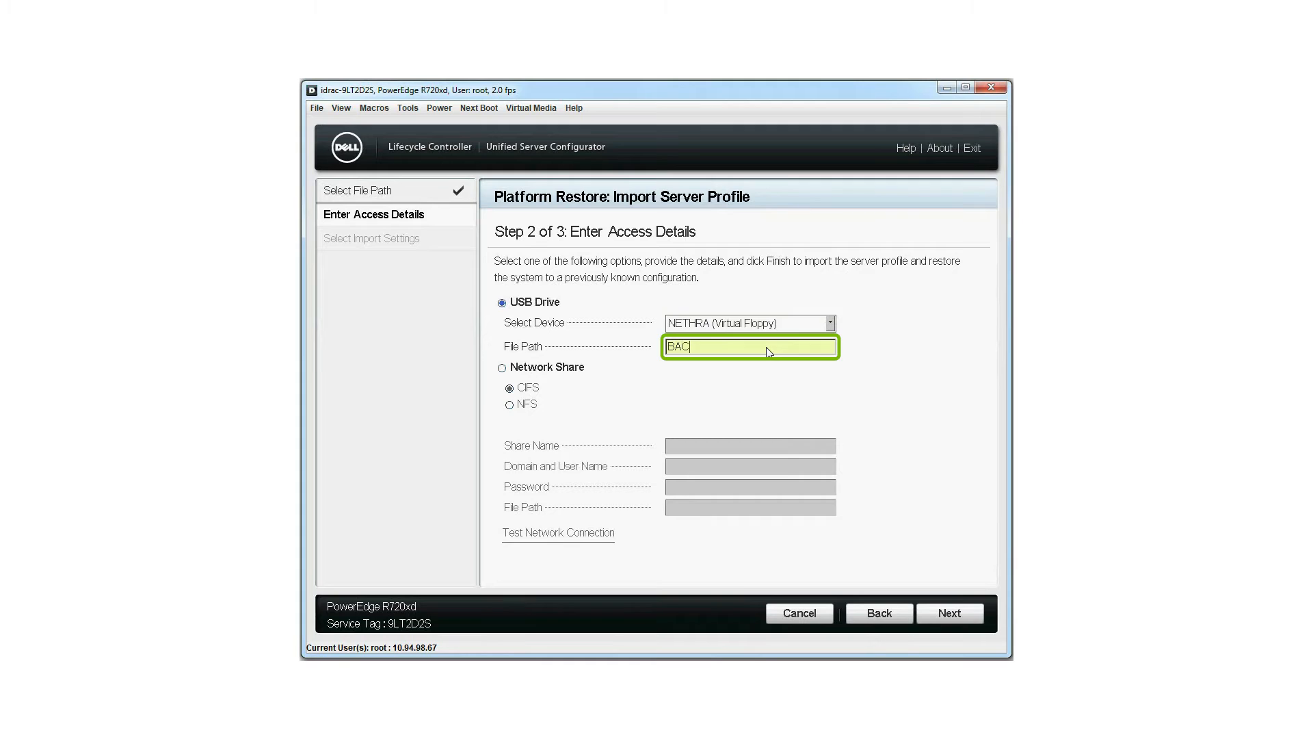
text(KUP)
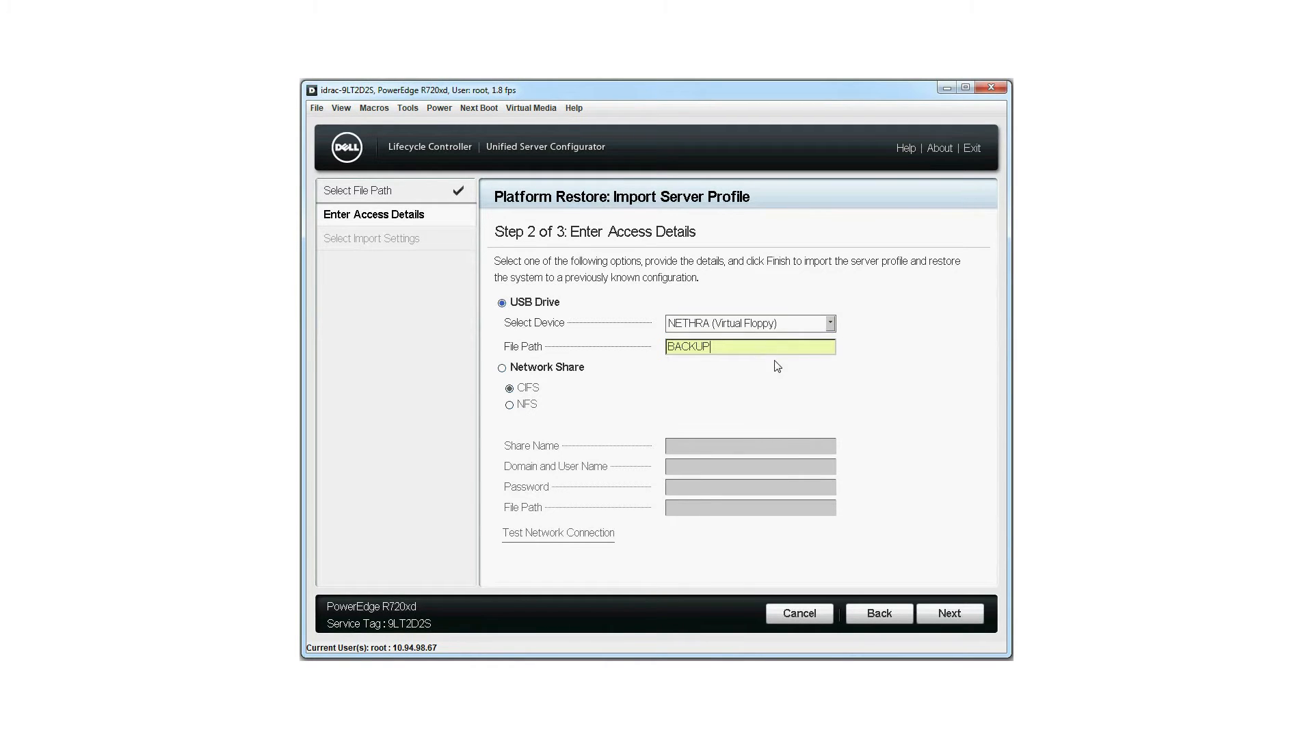
click(950, 612)
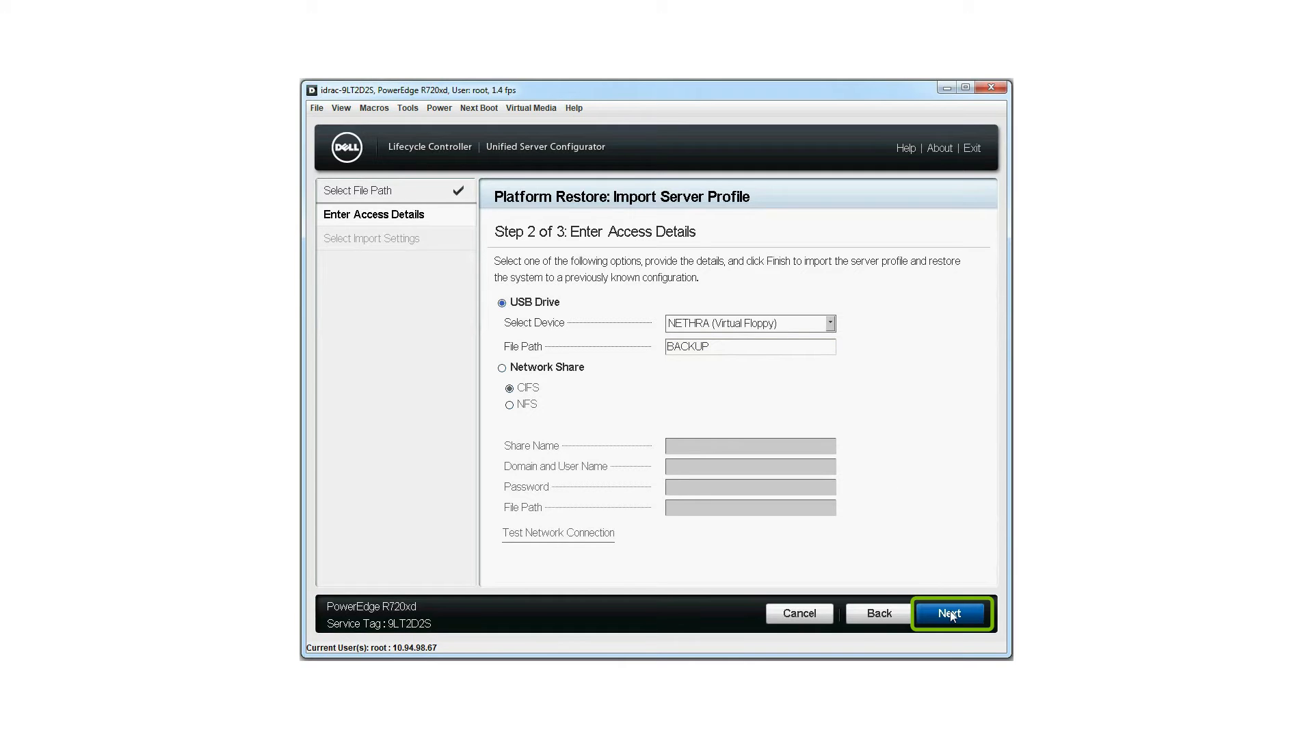
click(951, 613)
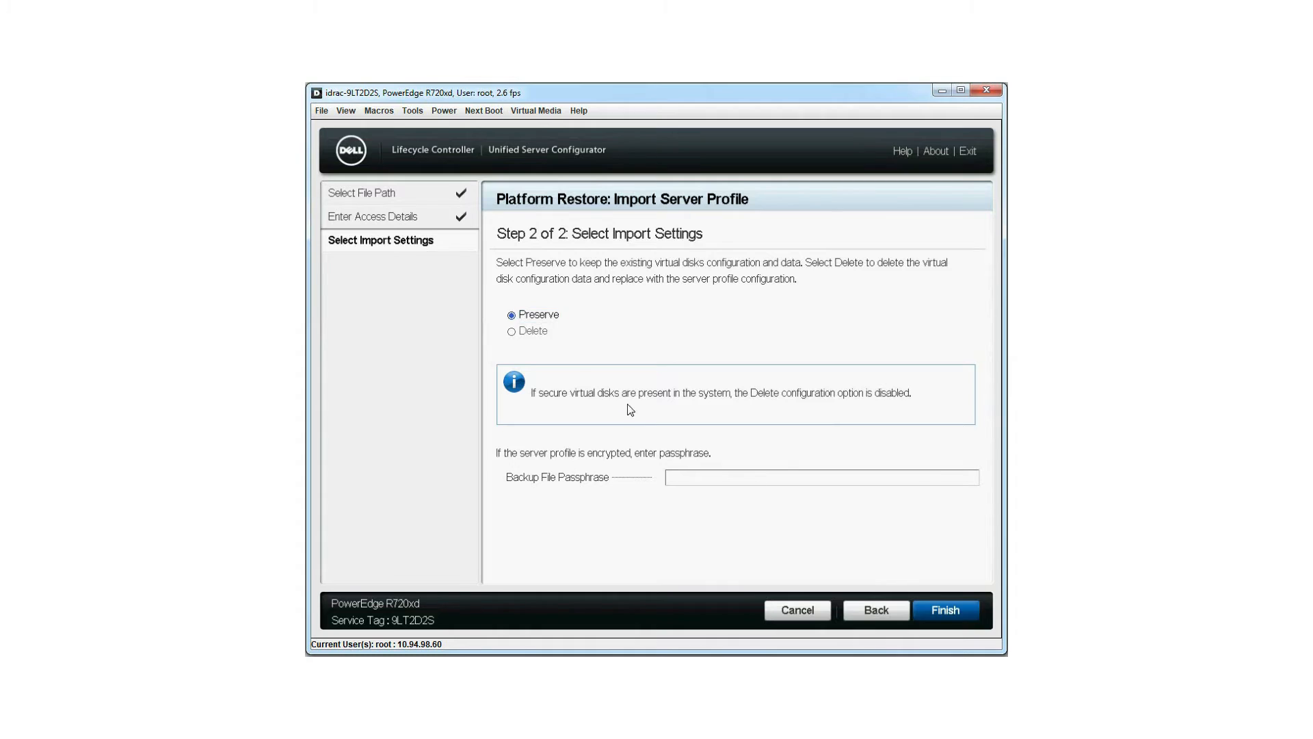
Keep Preserve for the virtual disk configuration and finish the wizard to validate the profile
click(511, 314)
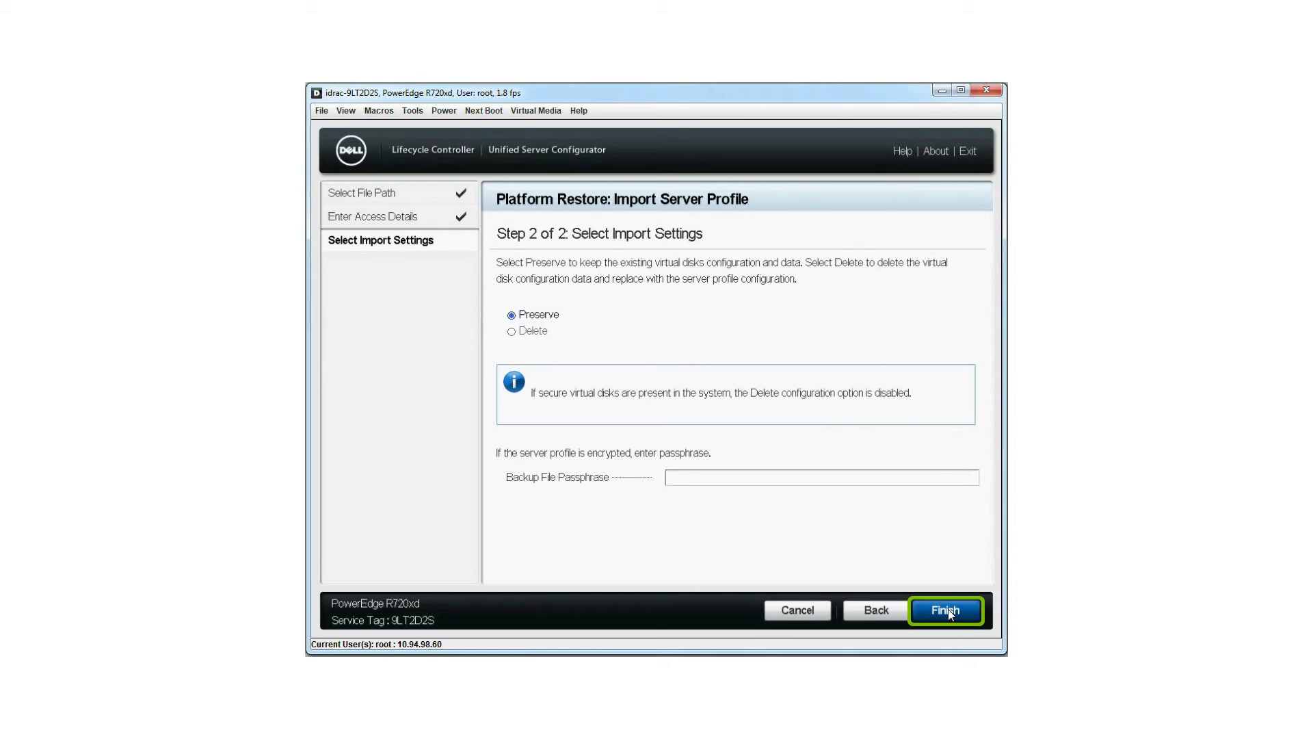
click(944, 609)
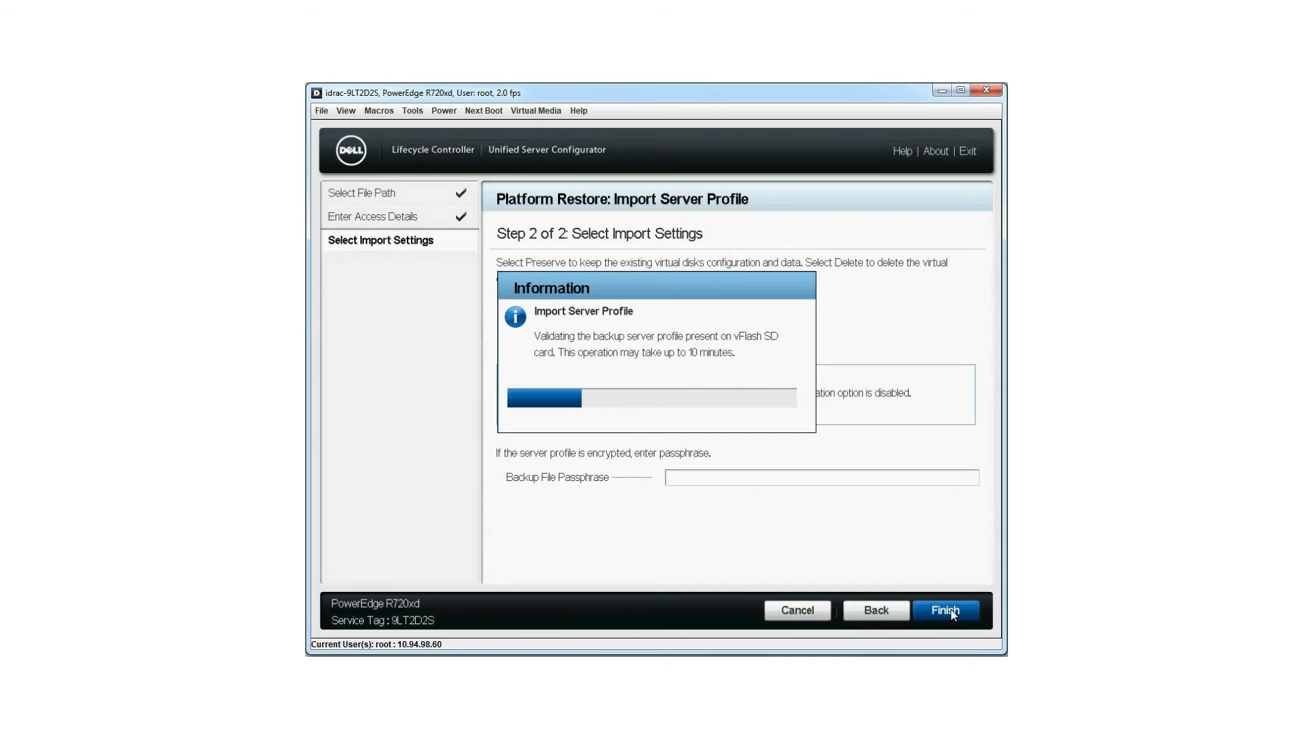
click(946, 610)
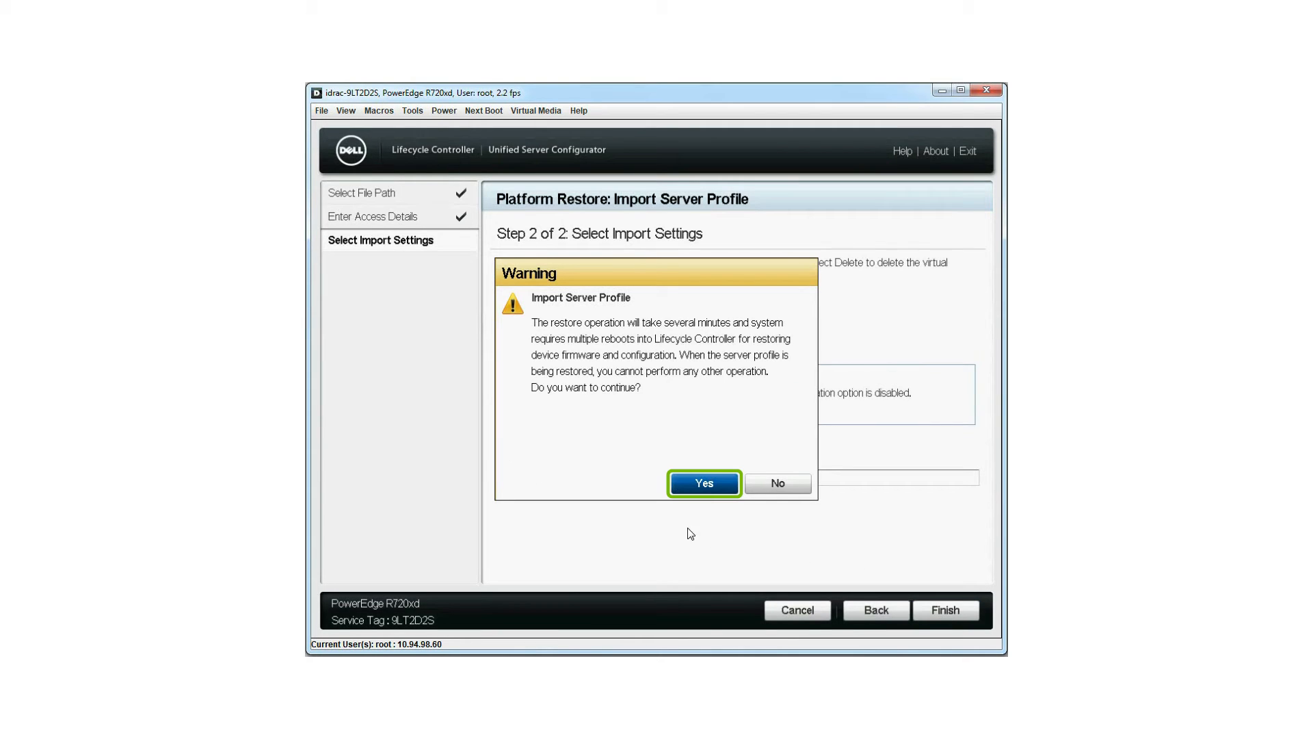
Confirm the restore warning with Yes and let the server profile import complete
click(704, 484)
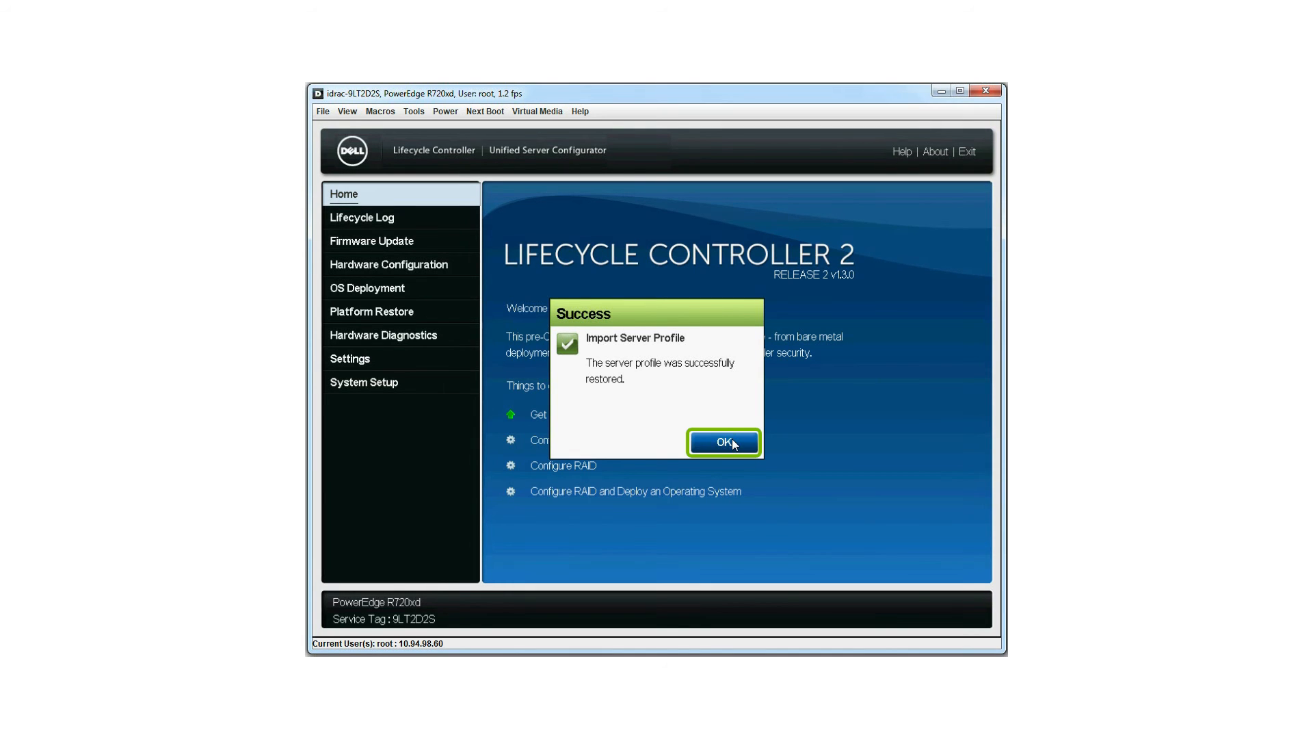
Acknowledge the Success message, then open View Lifecycle Log History from Lifecycle Log
click(723, 443)
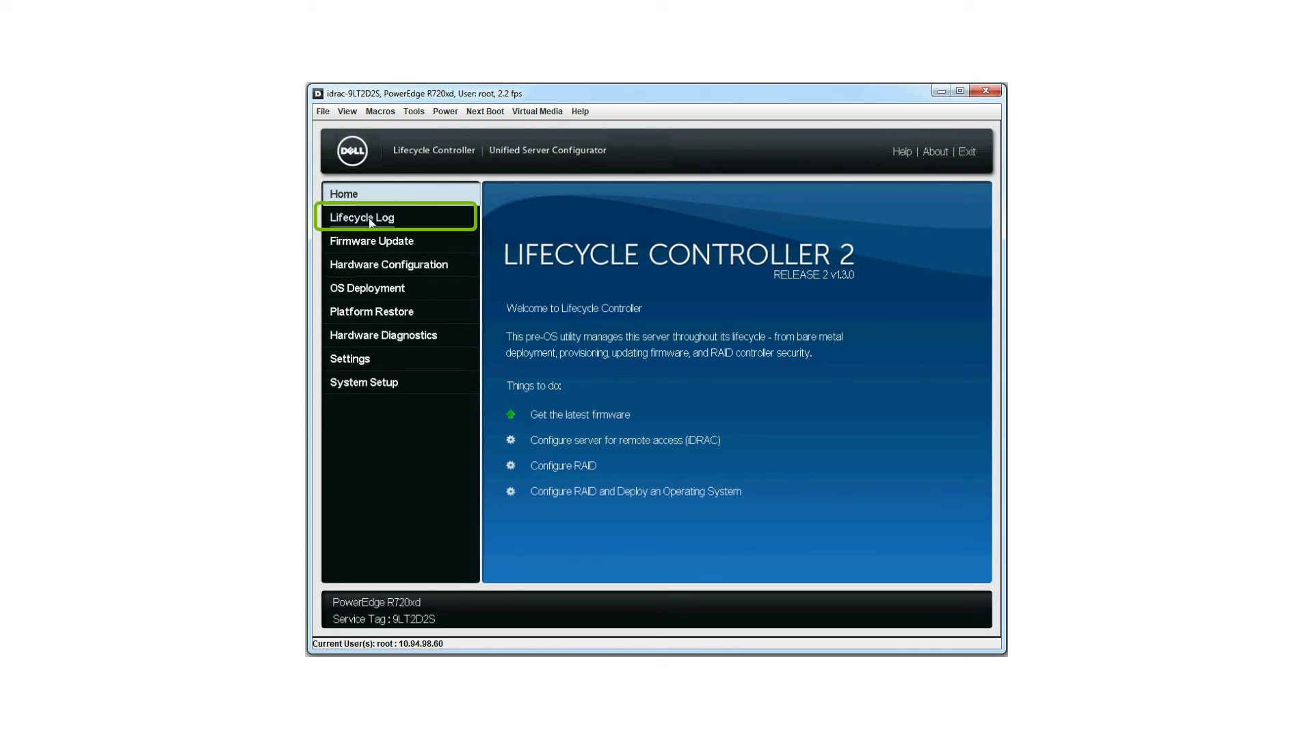
click(361, 217)
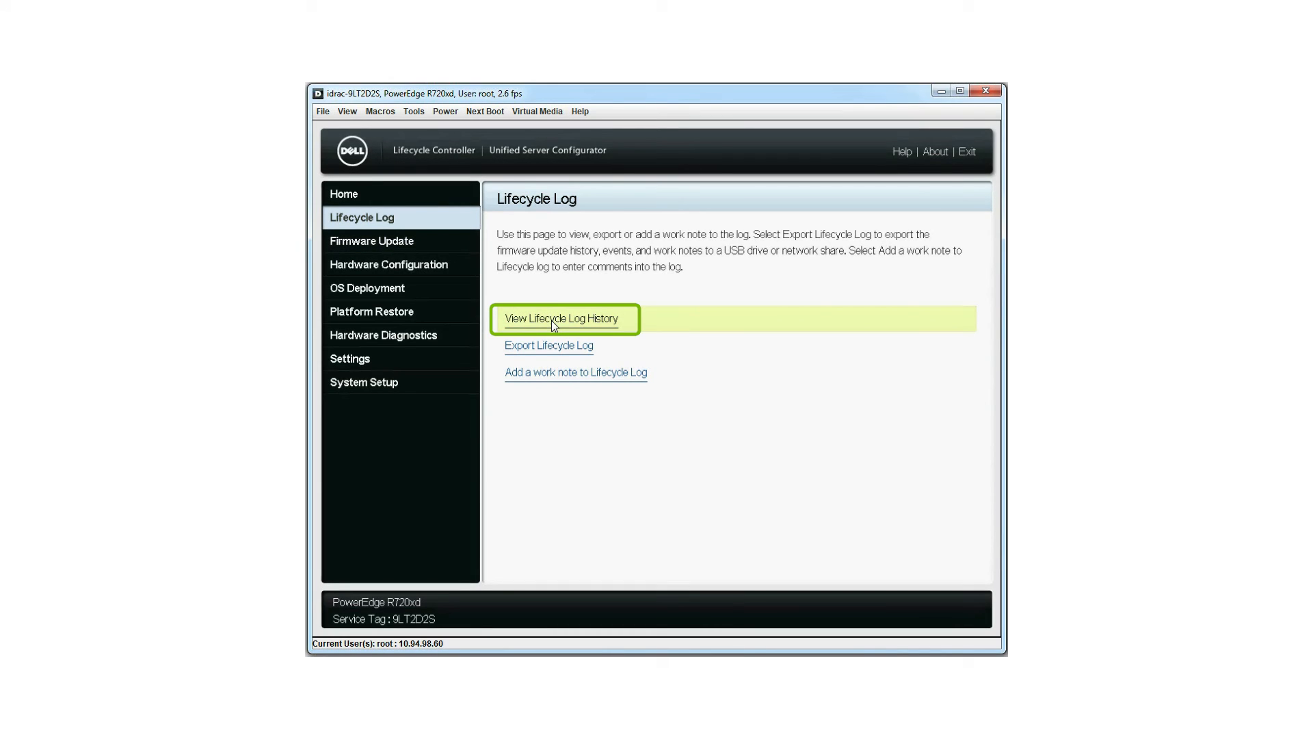
click(560, 318)
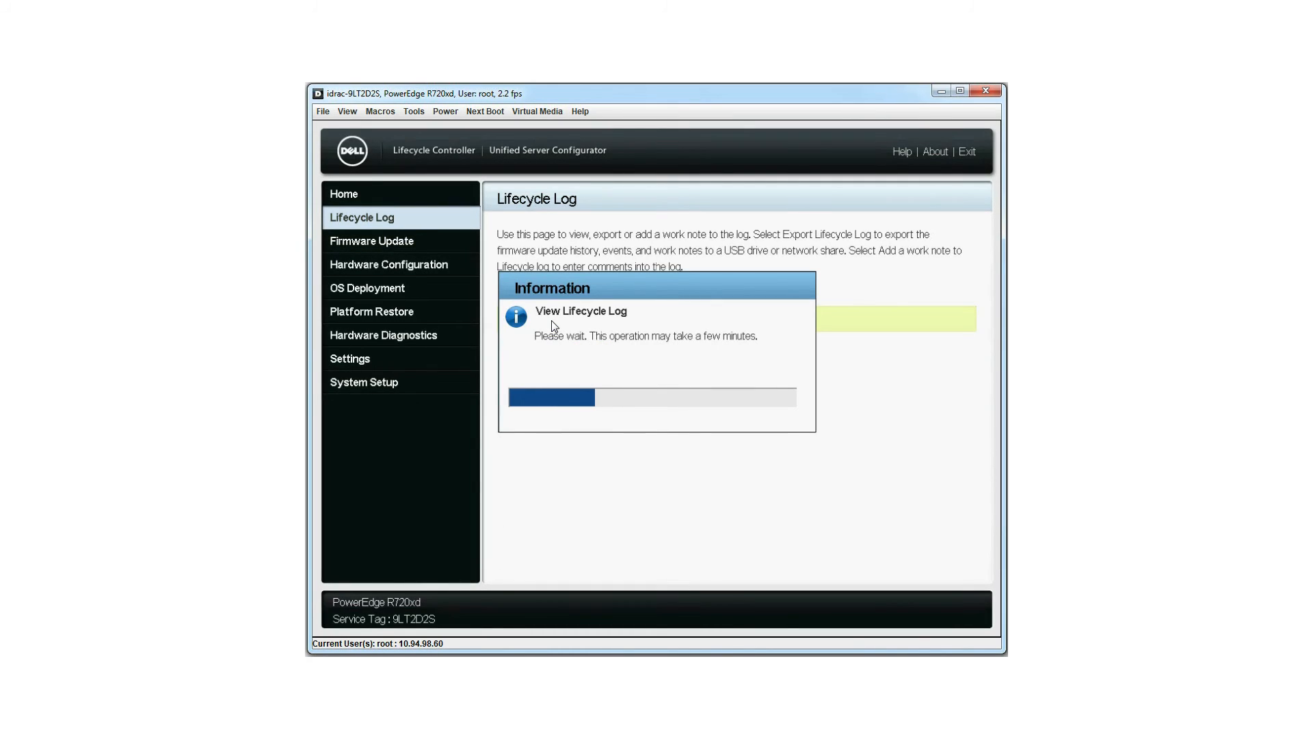